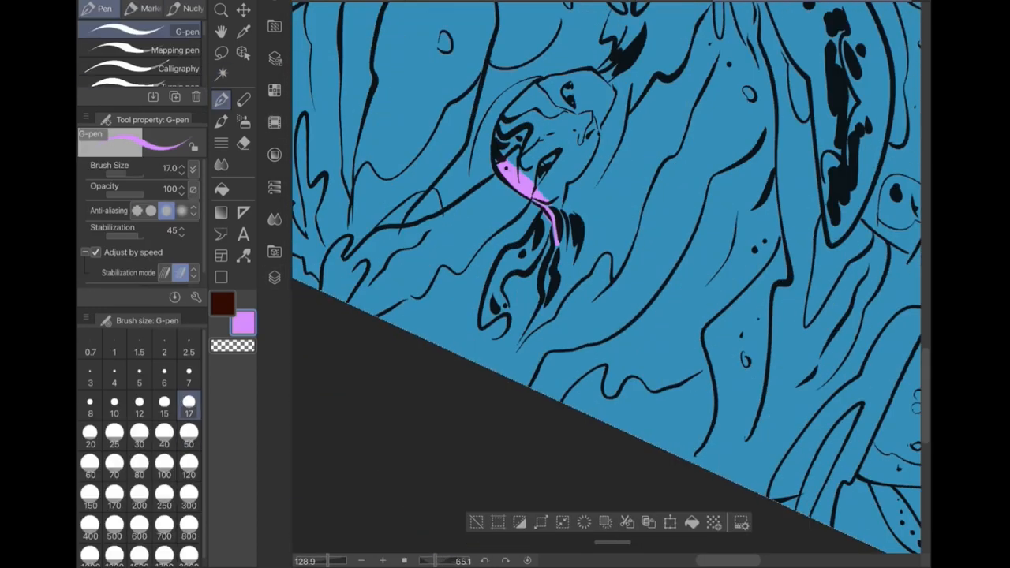
Trace a lavender colour boundary down the figure's left side, hair and arm with the Turnip pen
{"action": "left_click", "coordinate": [180, 79]}
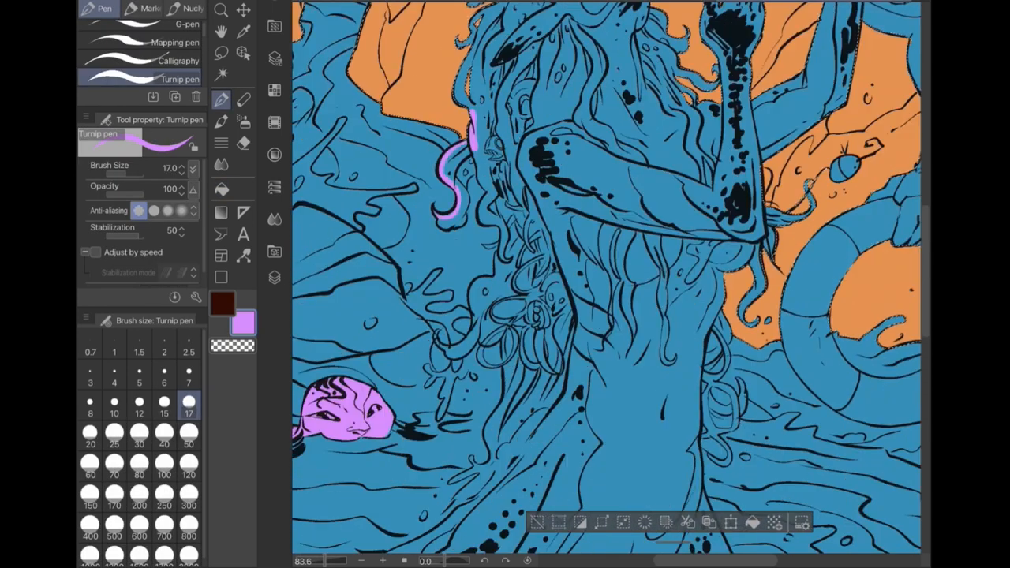
{"action": "left_click_drag", "start_coordinate": [470, 166], "coordinate": [502, 252]}
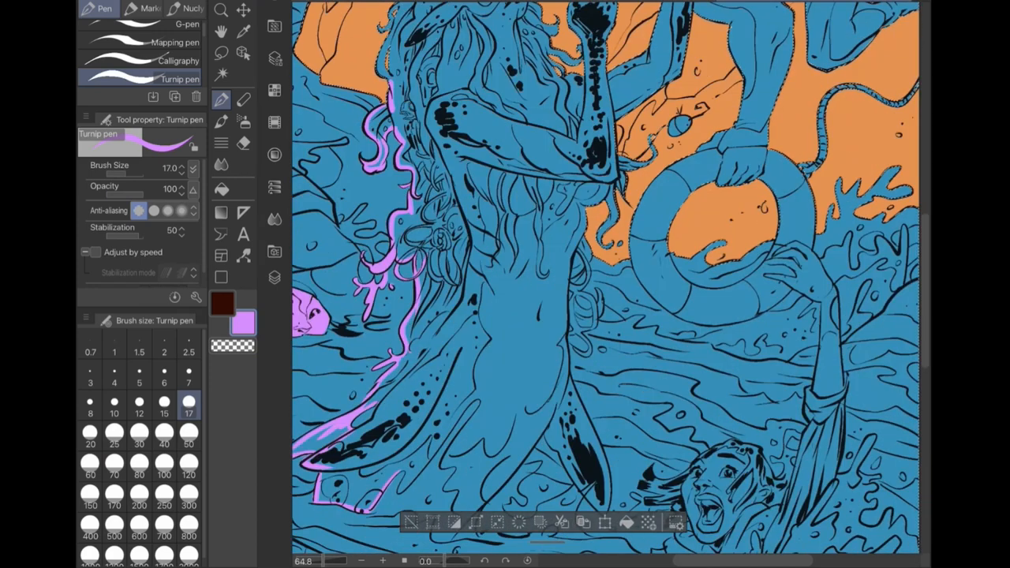
{"action": "left_click_drag", "start_coordinate": [588, 205], "coordinate": [600, 324]}
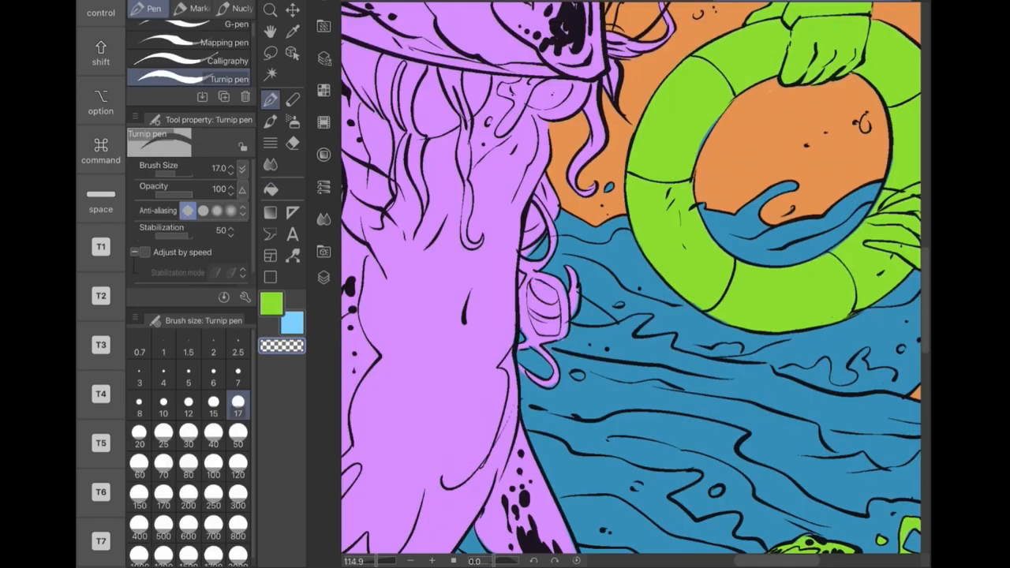
Auto-select and fill the remaining swimmers and fish in green and purple placeholder flats
{"action": "left_click", "coordinate": [272, 303]}
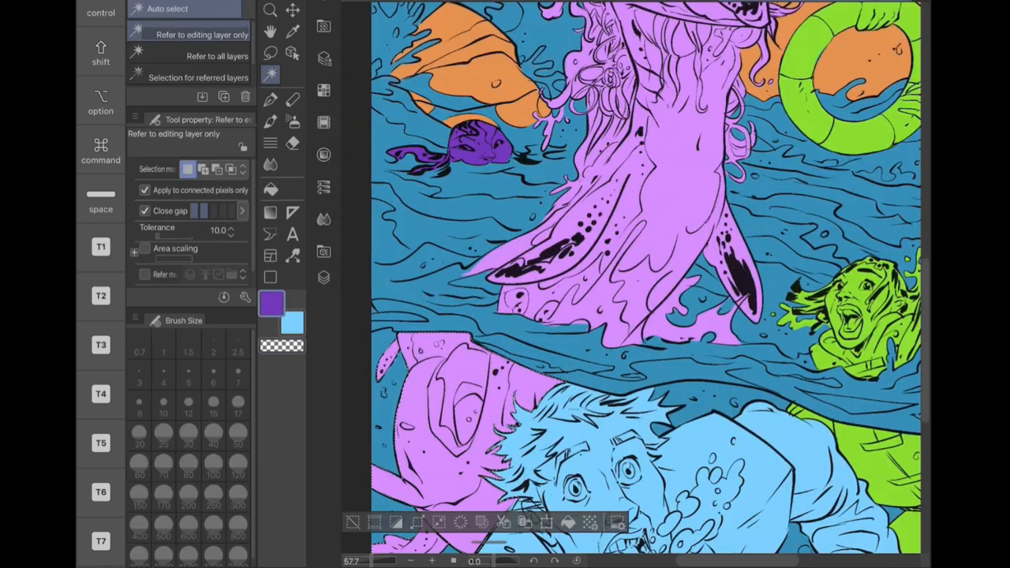
{"action": "left_click", "coordinate": [270, 98]}
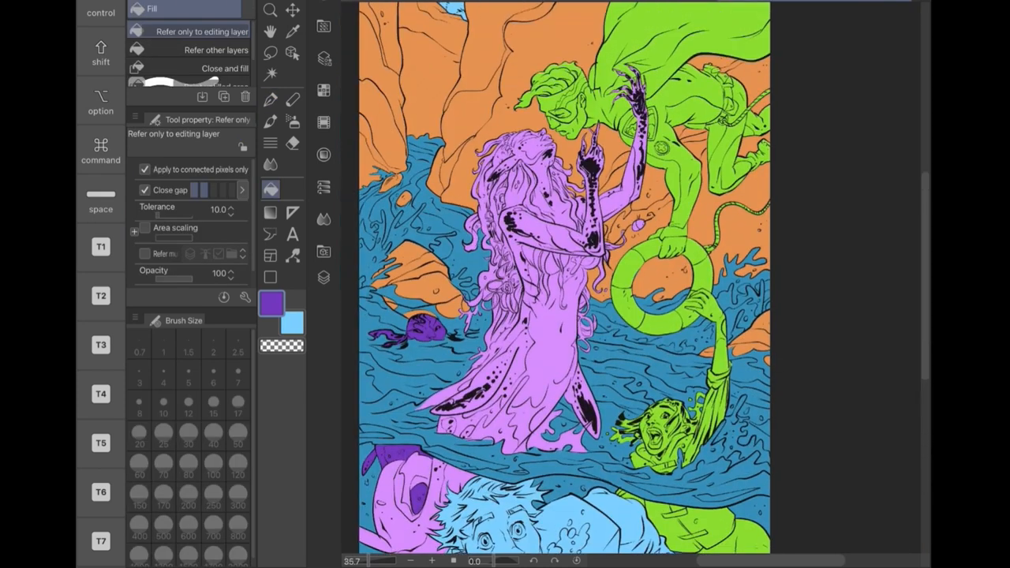
{"action": "left_click", "coordinate": [324, 278]}
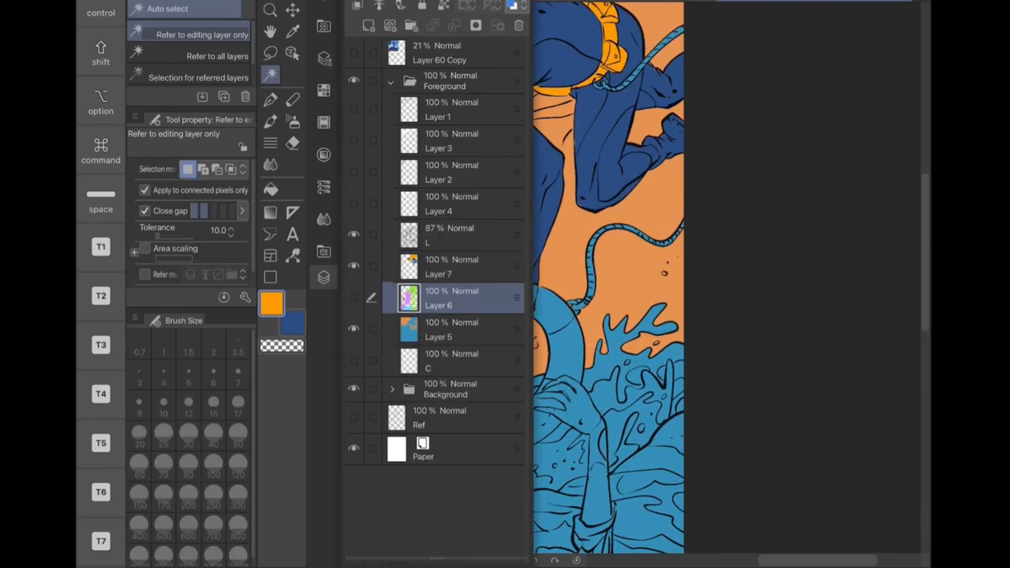
Paint the life ring orange and fill the woman's skin brown and her vest orange
{"action": "left_click", "coordinate": [271, 98]}
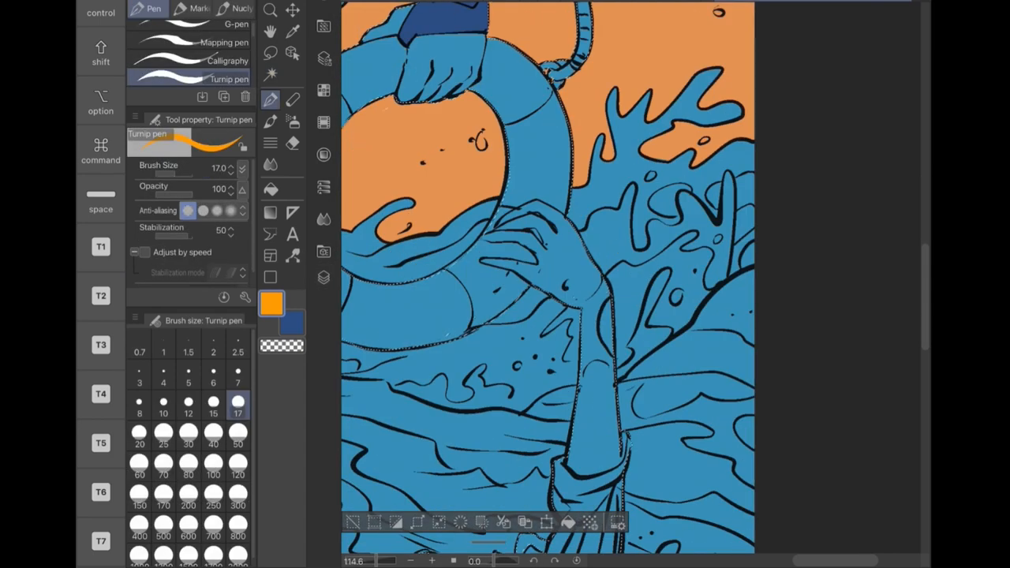
{"action": "left_click_drag", "start_coordinate": [537, 197], "coordinate": [489, 284]}
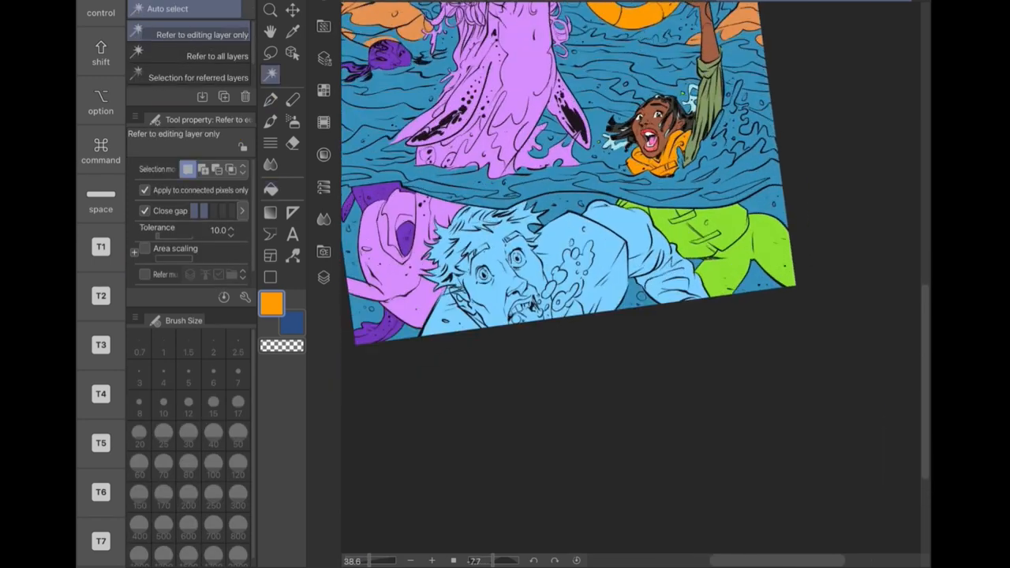
{"action": "left_click", "coordinate": [323, 276]}
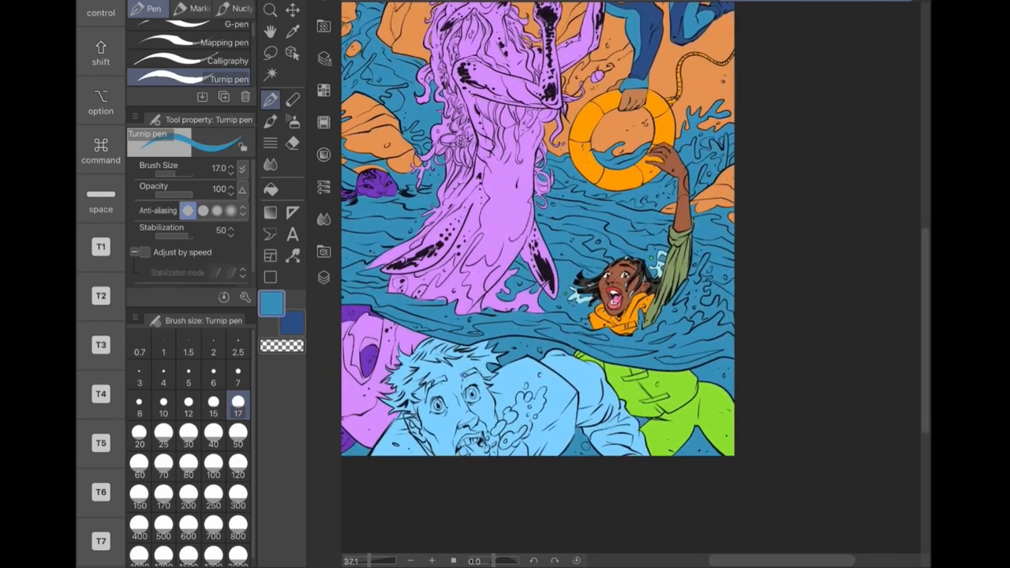
Paint tan skin and grey-purple cloak over the figure's locked lavender layer, cape orange
{"action": "scroll", "scroll_direction": "down", "scroll_amount": 3}
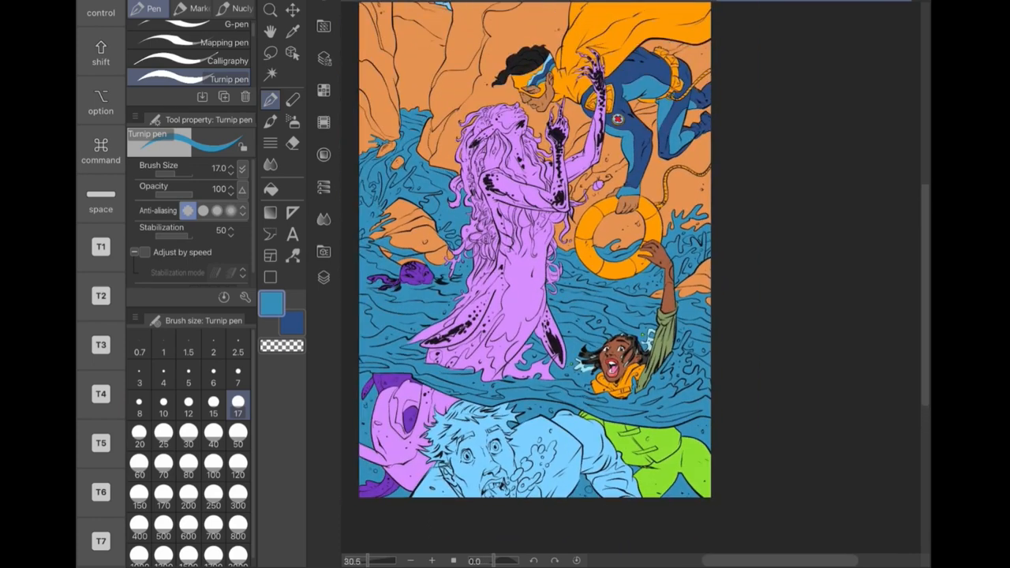
{"action": "left_click", "coordinate": [324, 278]}
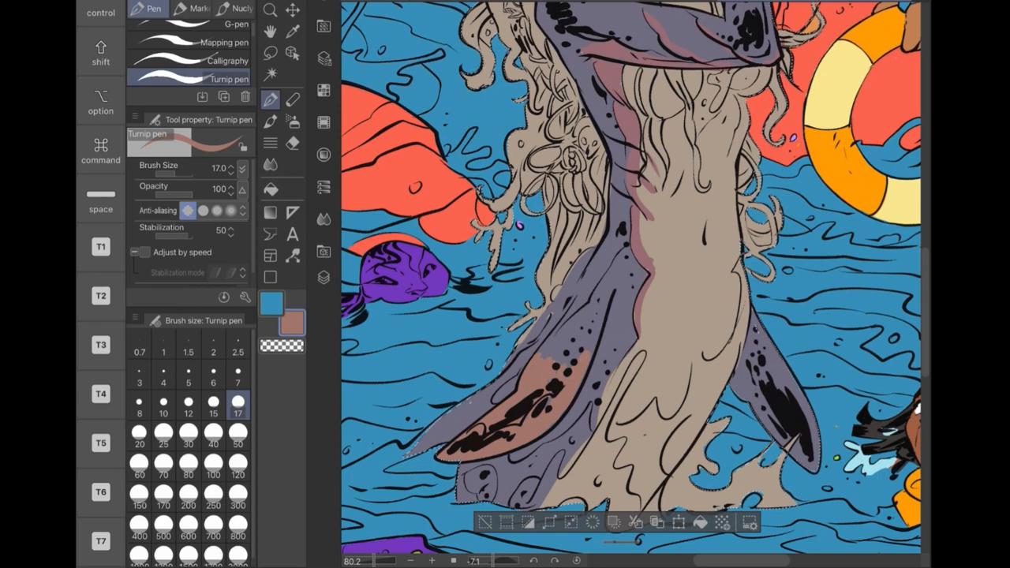
{"action": "left_click", "coordinate": [193, 10]}
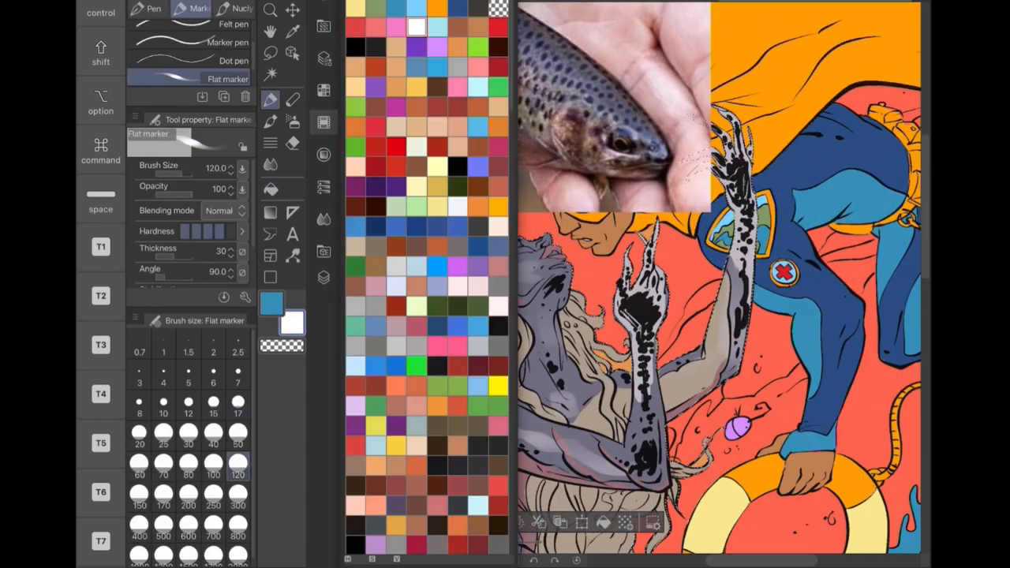
Sample the trout photo and paint brown tones and dark speckles over the creature's grey skin
{"action": "left_click", "coordinate": [153, 9]}
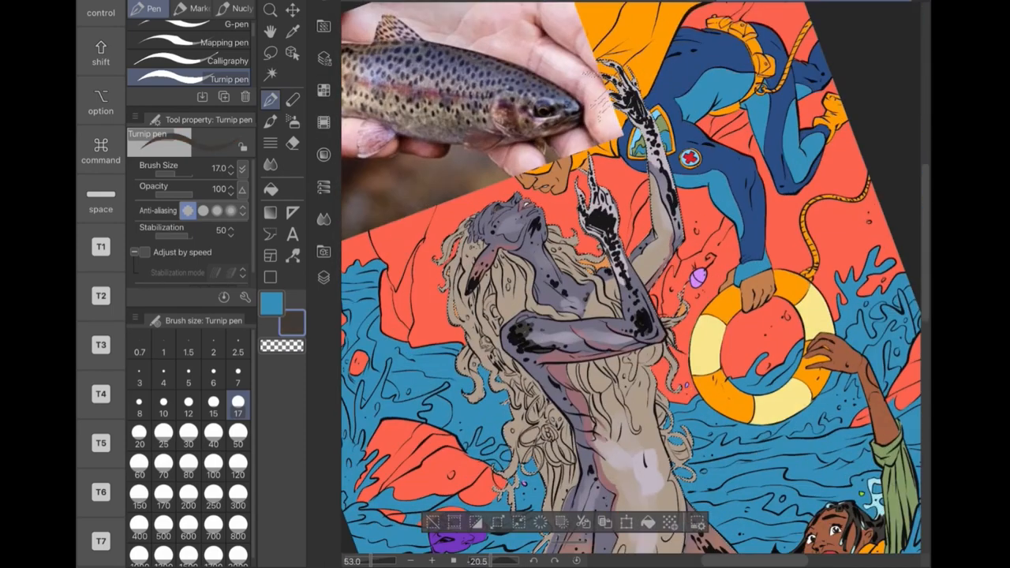
{"action": "left_click", "coordinate": [294, 31]}
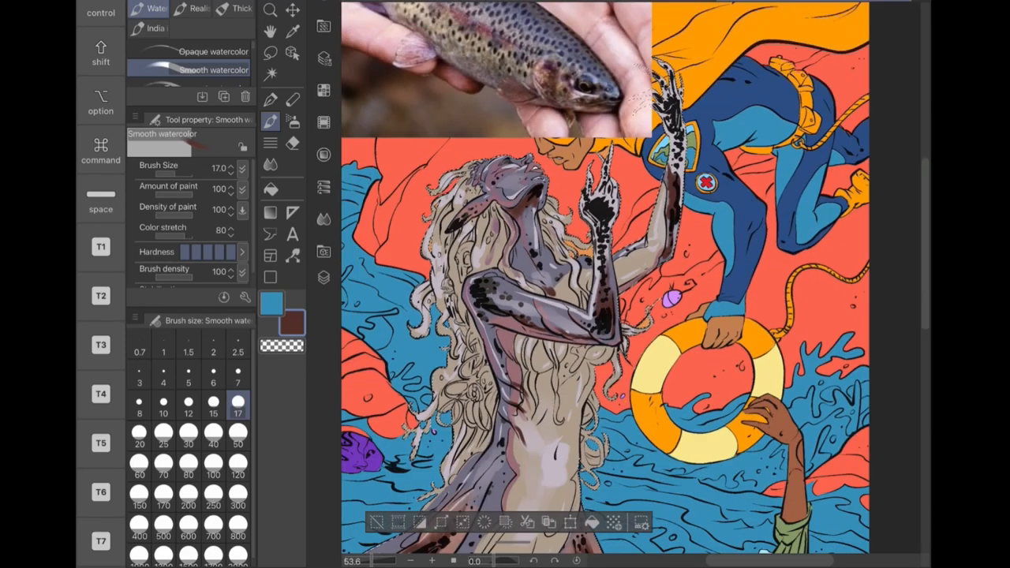
{"action": "left_click", "coordinate": [148, 8]}
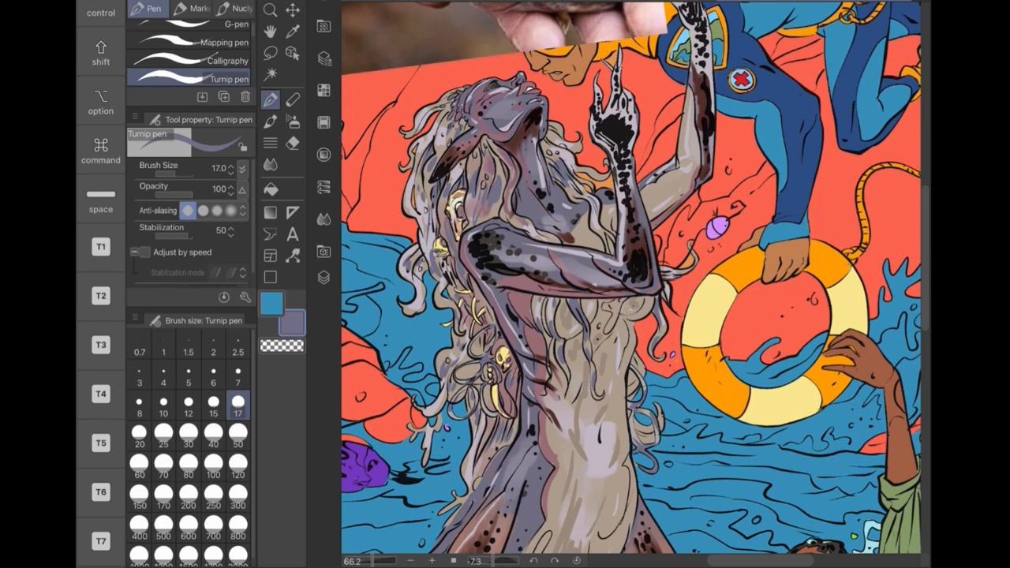
{"action": "left_click", "coordinate": [196, 9]}
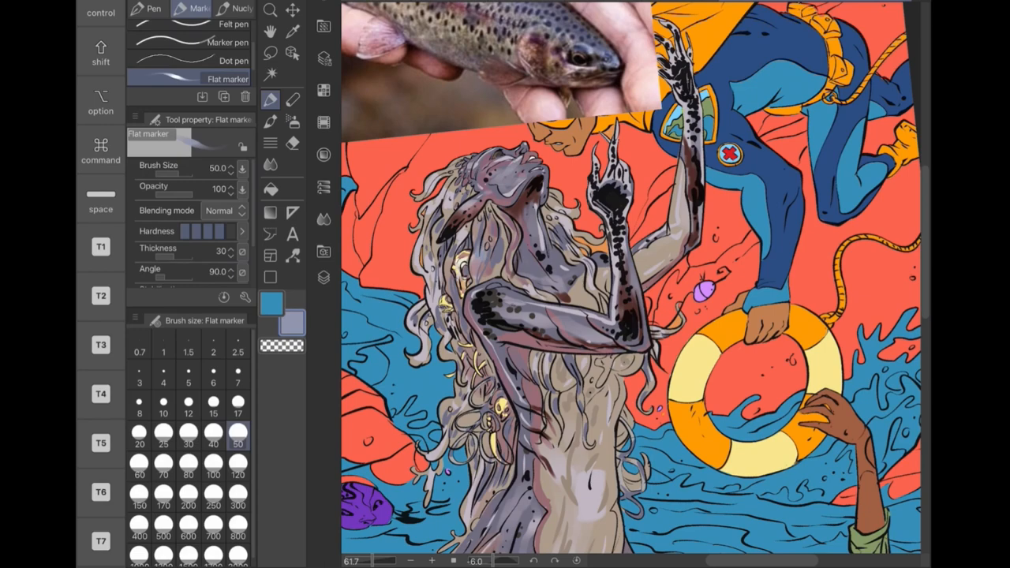
{"action": "left_click", "coordinate": [155, 9]}
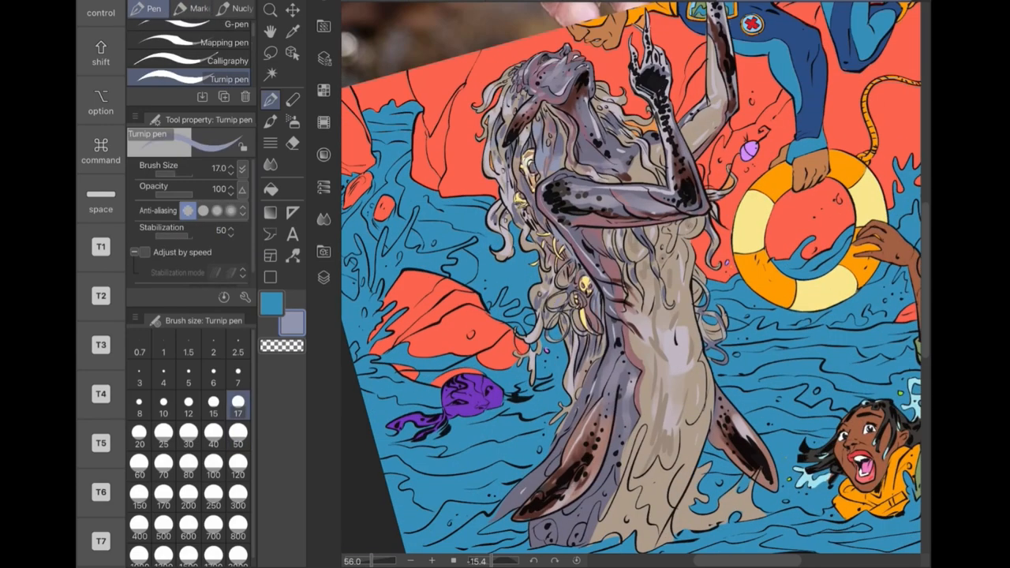
{"action": "left_click", "coordinate": [323, 278]}
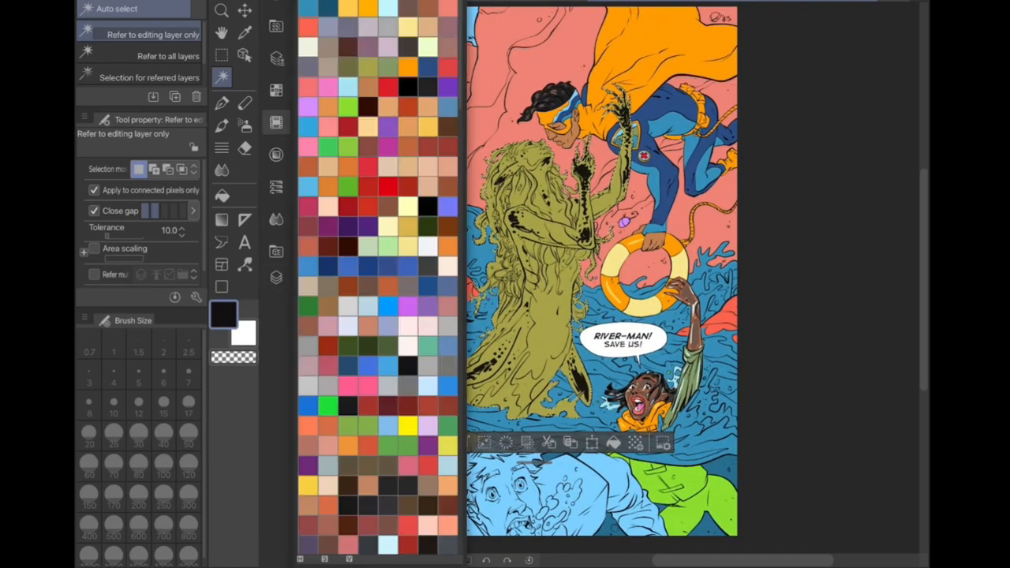
Colour the drowning man's tan skin, brown hair, pale blue shirt and white foam bubbles
{"action": "left_click", "coordinate": [221, 196]}
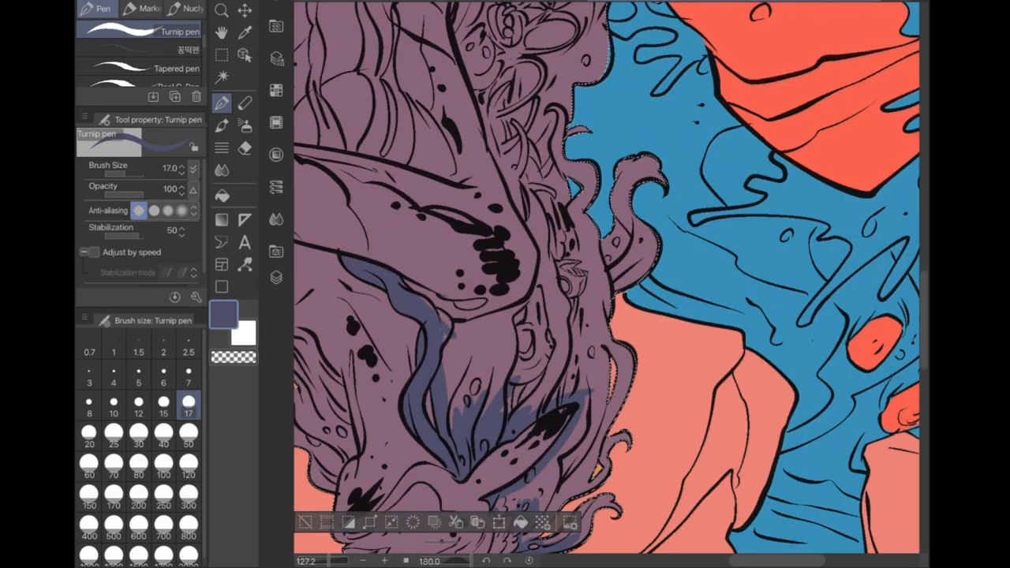
{"action": "scroll", "scroll_direction": "down", "scroll_amount": 3}
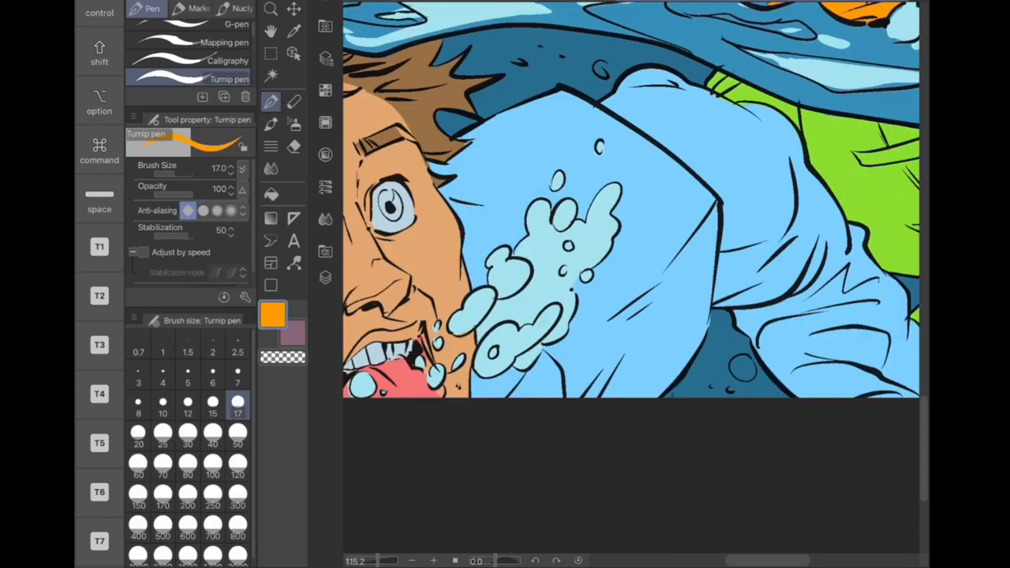
Paint gold highlights in the creature's hair and hide the trout reference layer
{"action": "left_click", "coordinate": [272, 195]}
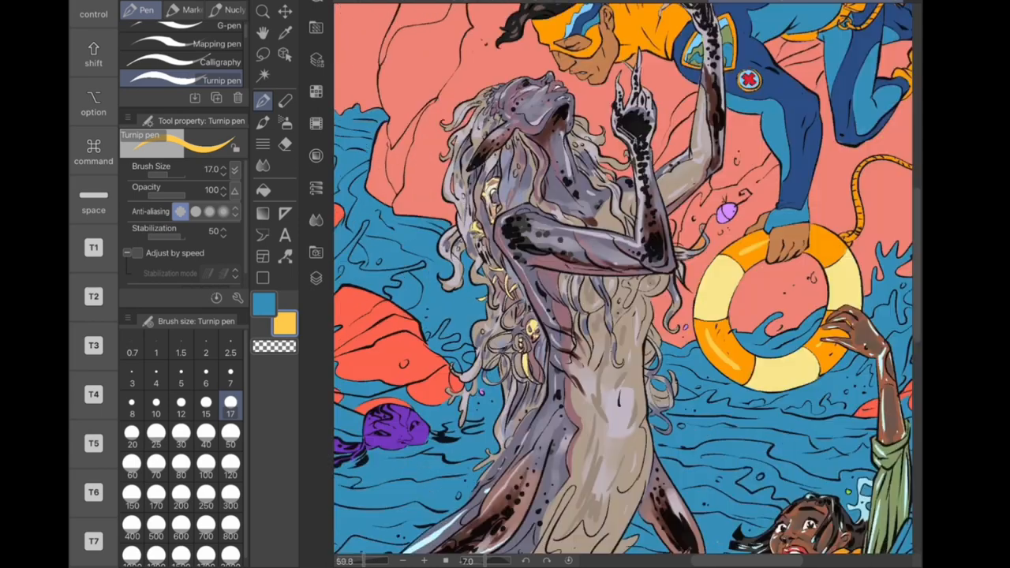
Fill blue water and pink sky base colours onto new layers beneath the line art, referring other layers
{"action": "left_click", "coordinate": [316, 278]}
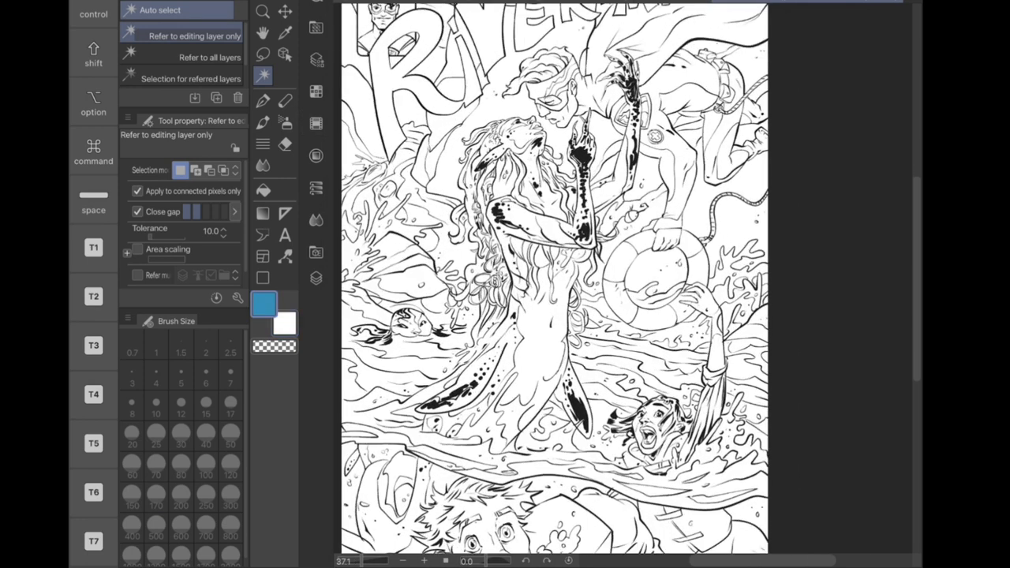
{"action": "left_click", "coordinate": [284, 234]}
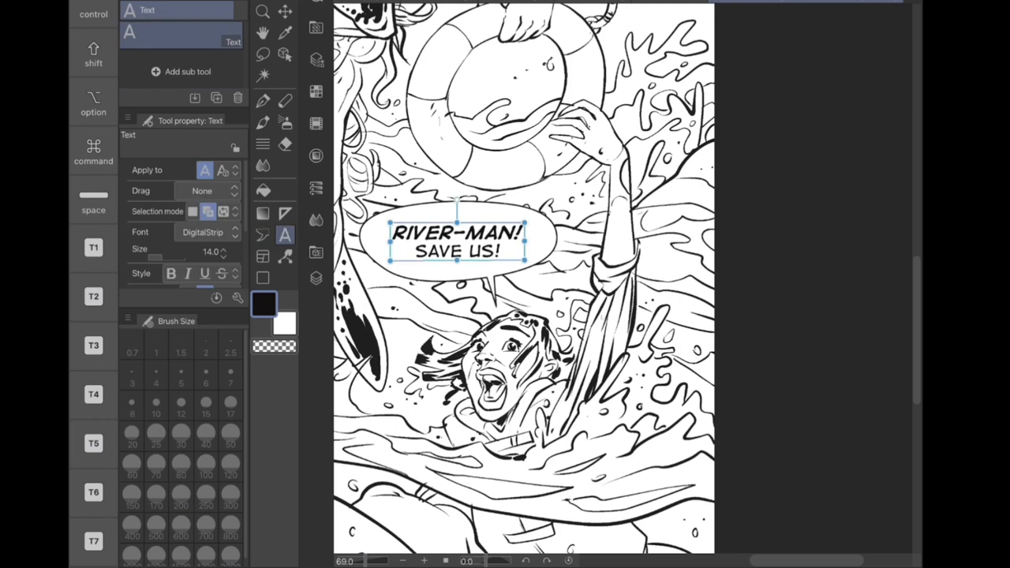
{"action": "left_click", "coordinate": [316, 278]}
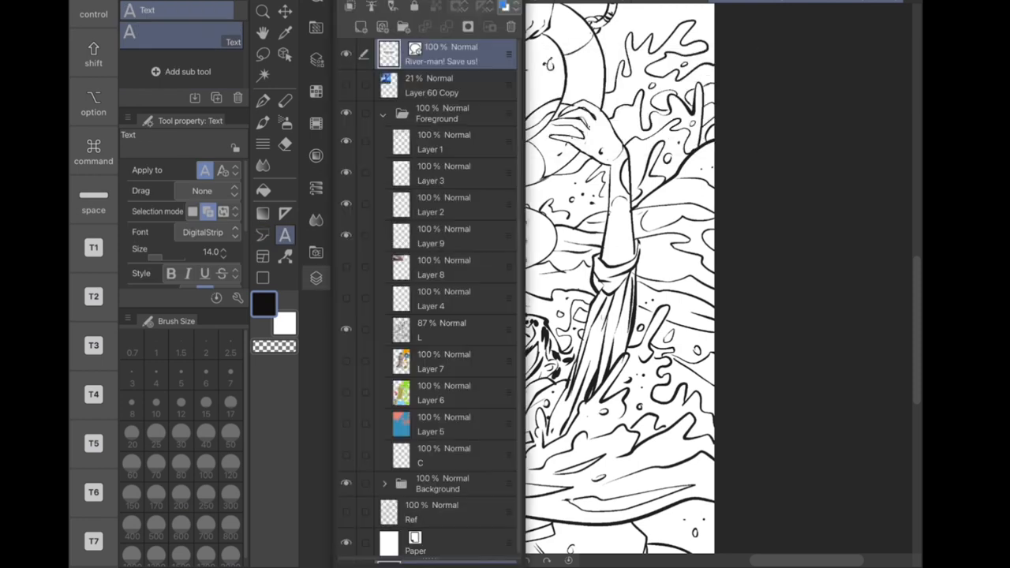
{"action": "left_click", "coordinate": [442, 86]}
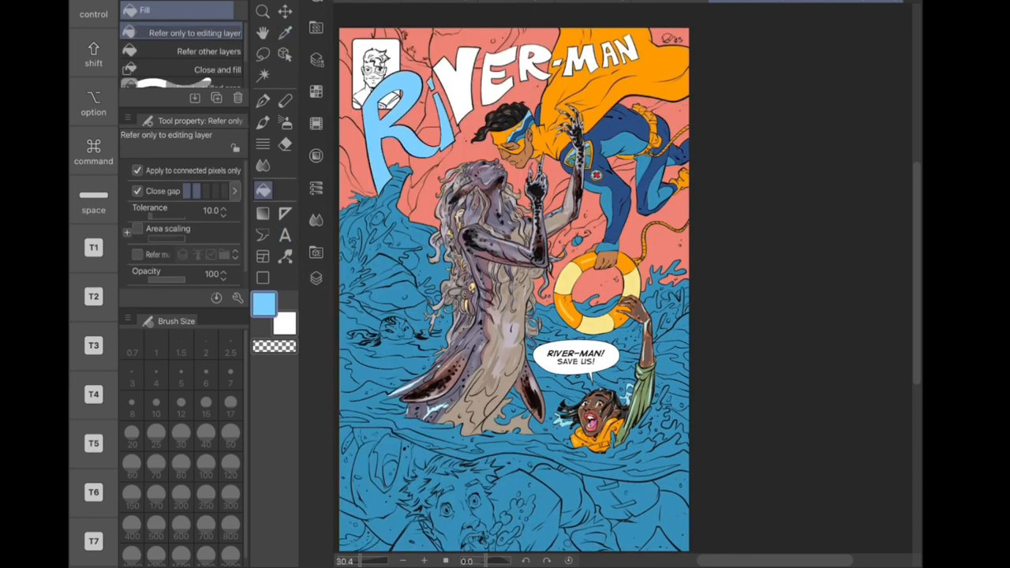
{"action": "left_click", "coordinate": [315, 278]}
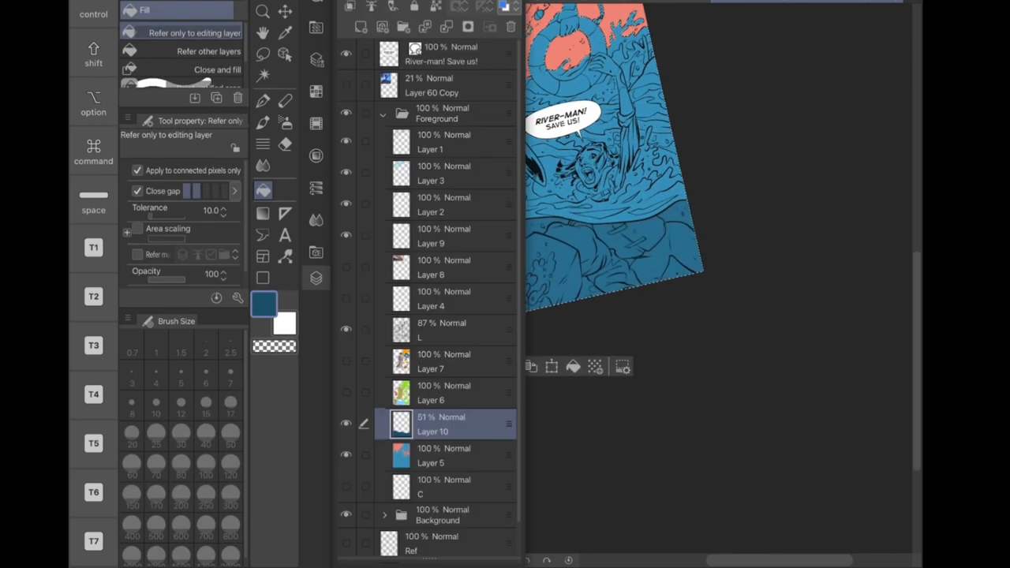
{"action": "left_click", "coordinate": [284, 101]}
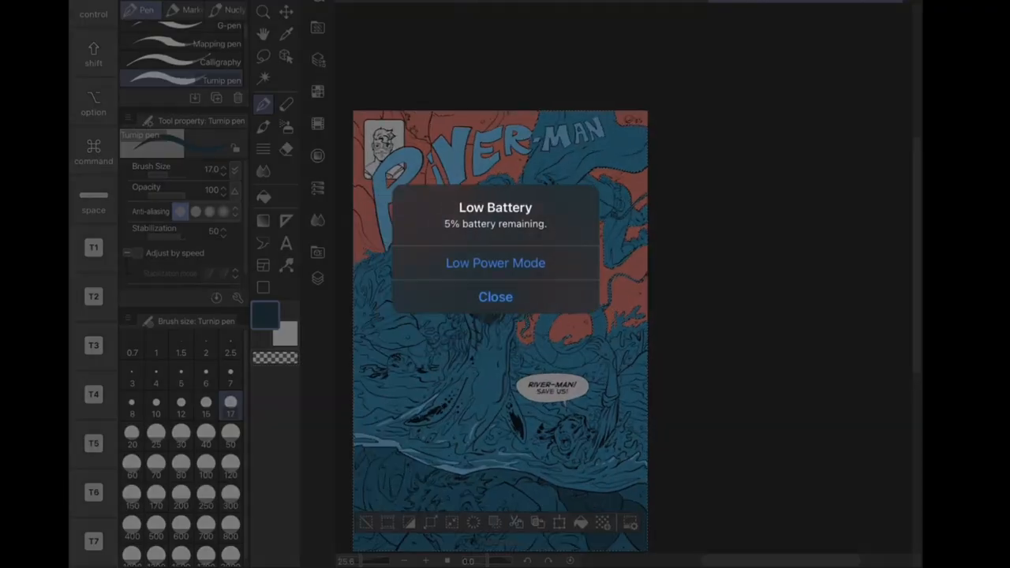
Brush darker watercolour shadows onto the water, creature's tail, drowning man and waving girl
{"action": "left_click", "coordinate": [495, 297]}
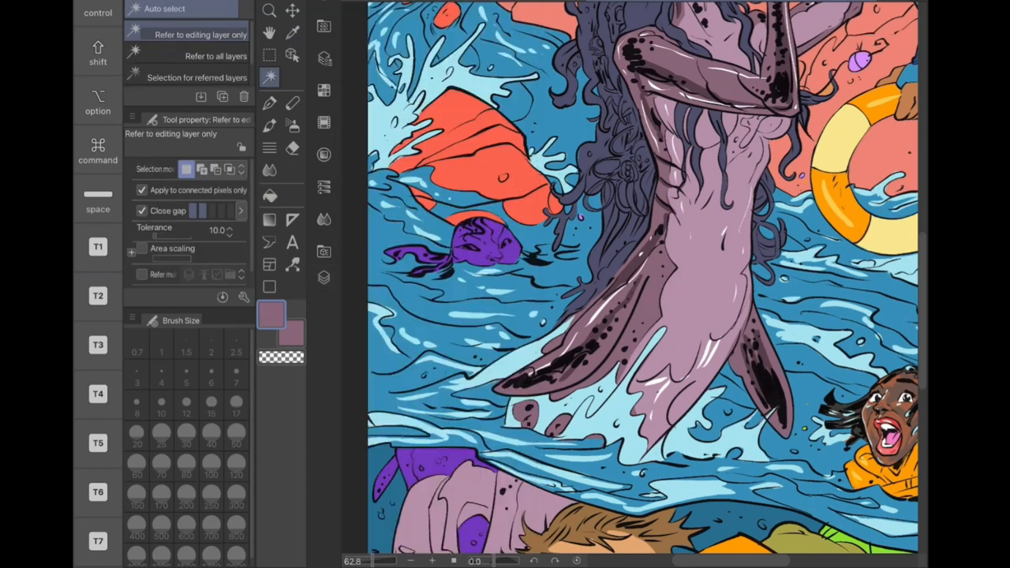
{"action": "left_click", "coordinate": [324, 278]}
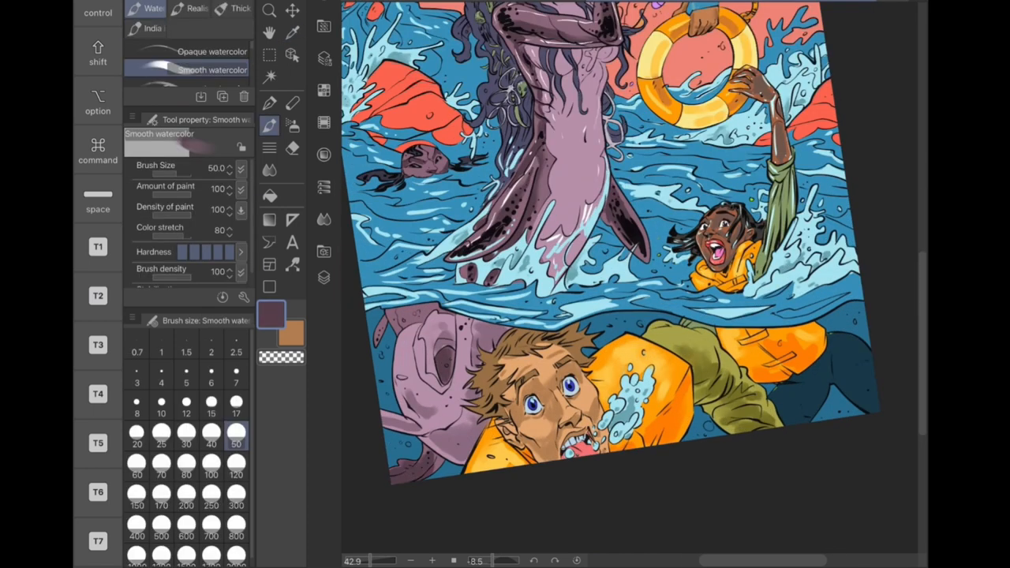
Brush darker red shadows over the pink sky and rocks with a large Smooth watercolor brush
{"action": "left_click", "coordinate": [324, 276]}
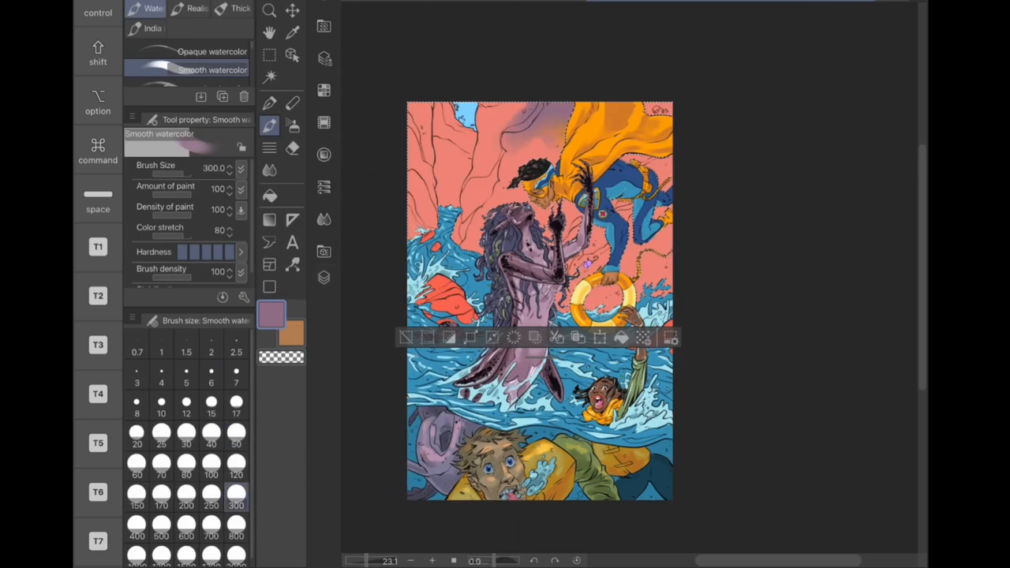
{"action": "left_click", "coordinate": [324, 278]}
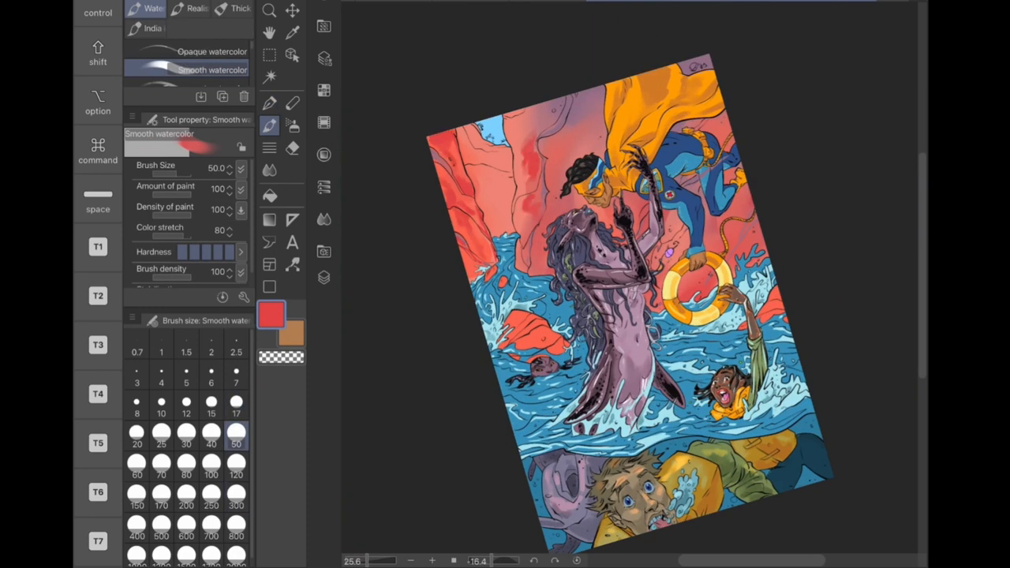
Lower the Smooth watercolor brush size and paint darker red shading over the creature, hero and rocks
{"action": "left_click", "coordinate": [292, 34]}
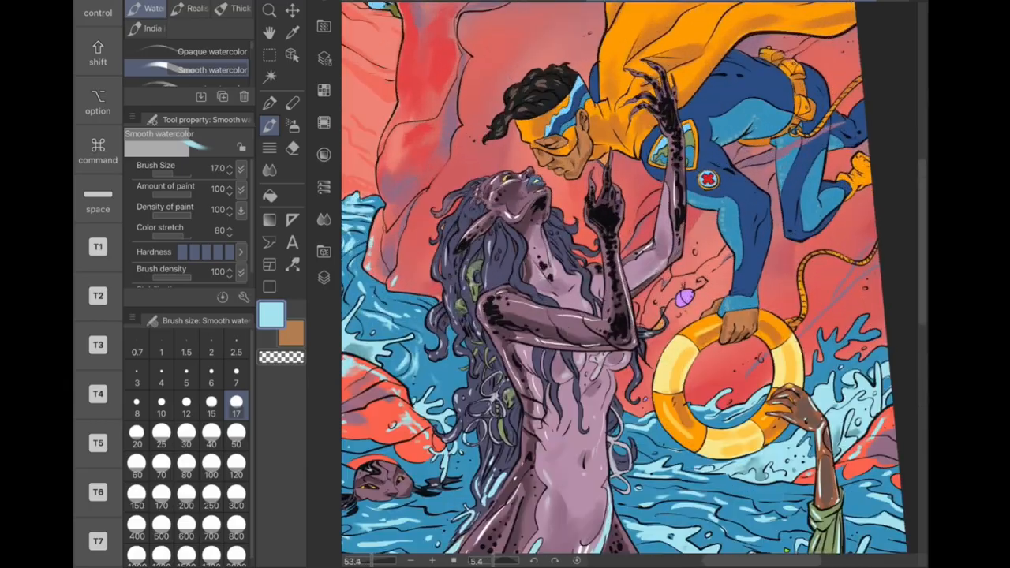
{"action": "left_click", "coordinate": [237, 474]}
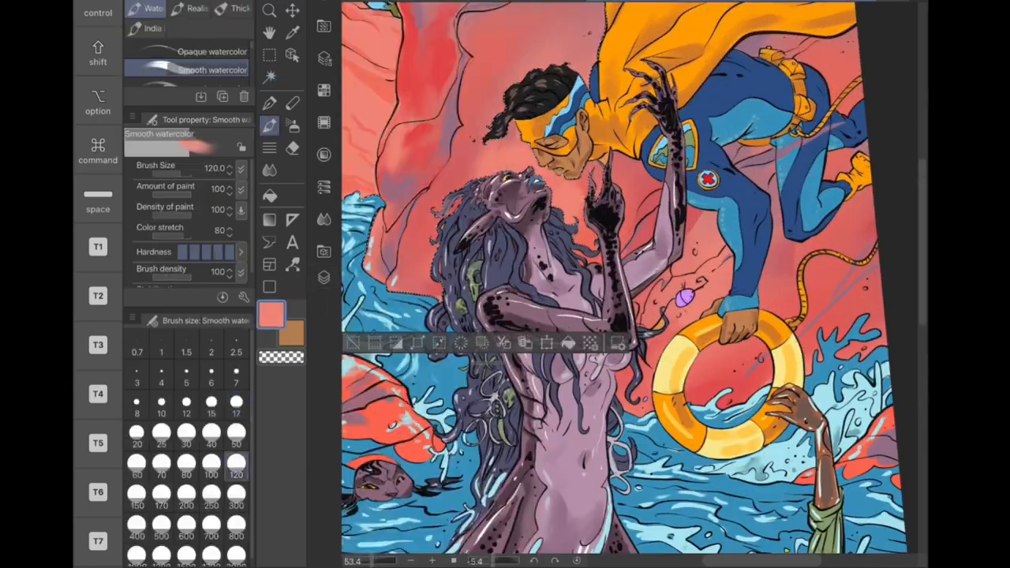